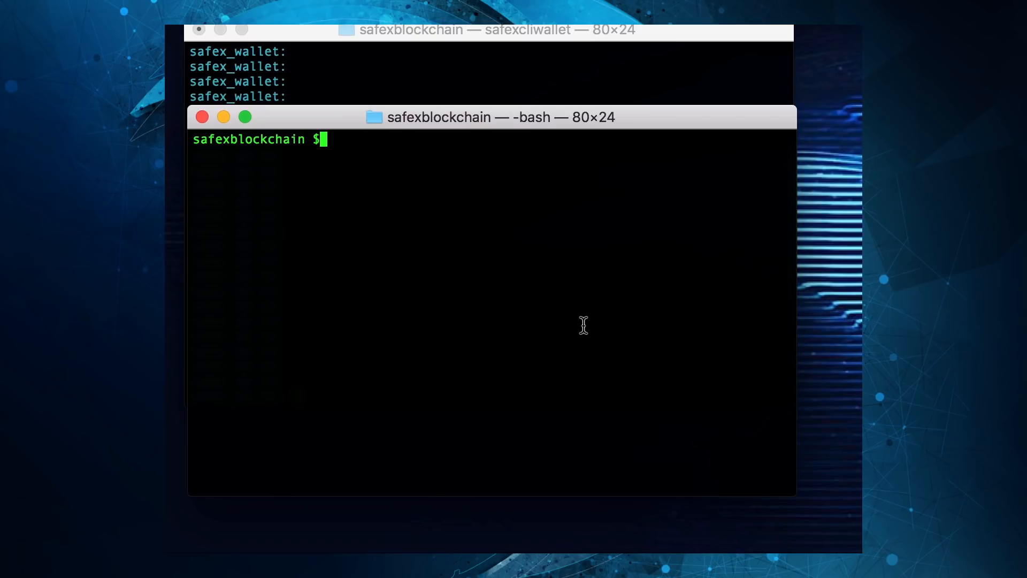
- Clear the screen and run ./safexd until it syncs at block height 2247
{"action": "type", "text": "clear"}
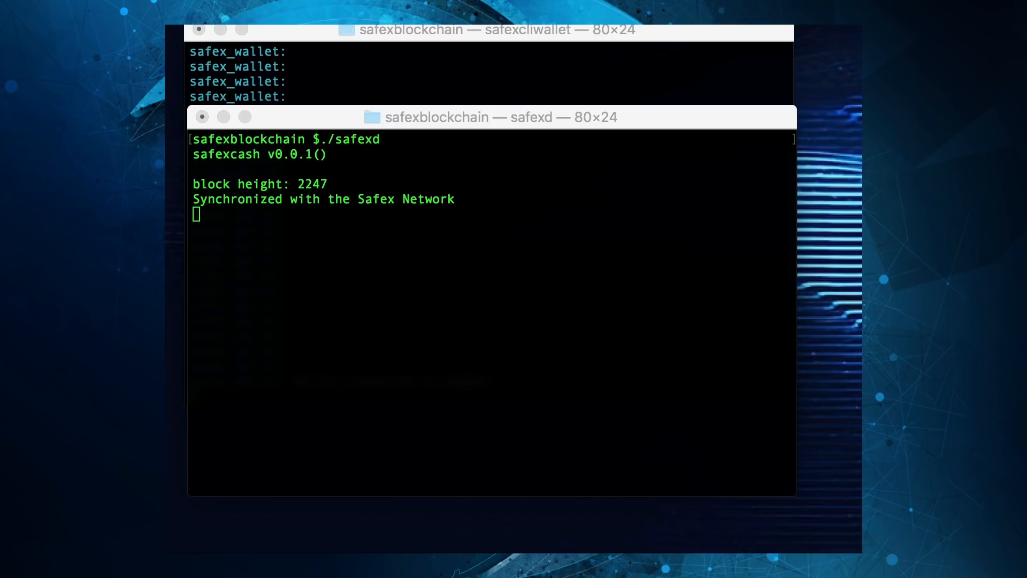
{"action": "mouse_move", "coordinate": [601, 248]}
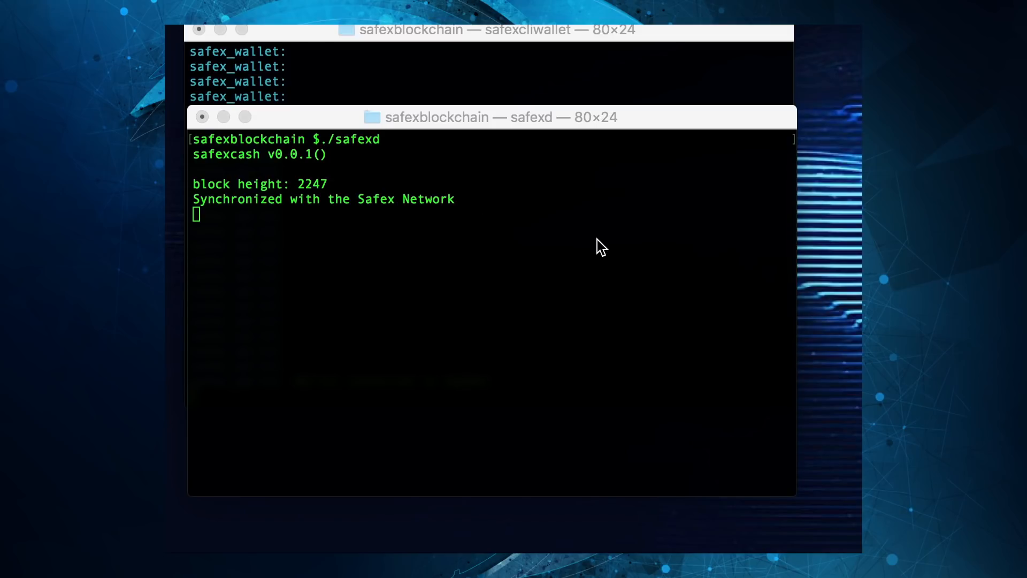
{"action": "mouse_move", "coordinate": [514, 84]}
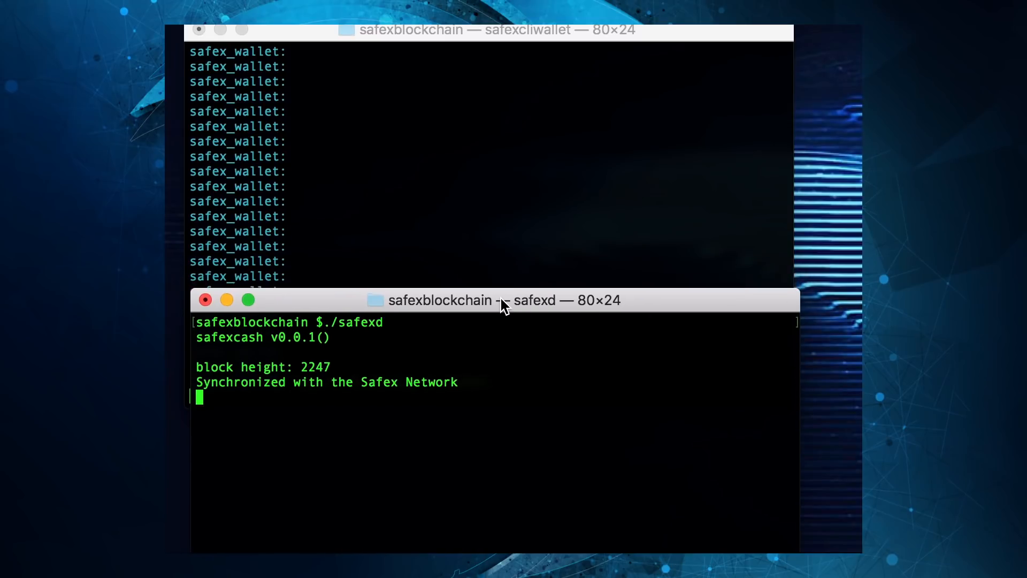
{"action": "mouse_move", "coordinate": [477, 440]}
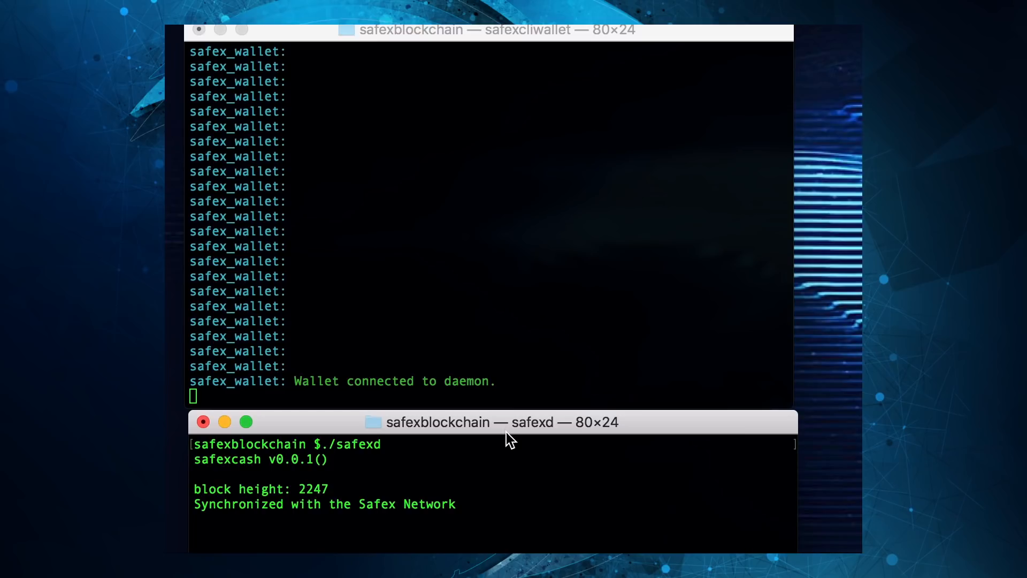
- Focus the safexcliwallet window and check the balance: 65610 available, 1140 pending
{"action": "left_click", "coordinate": [517, 285]}
{"action": "type", "text": "balance"}
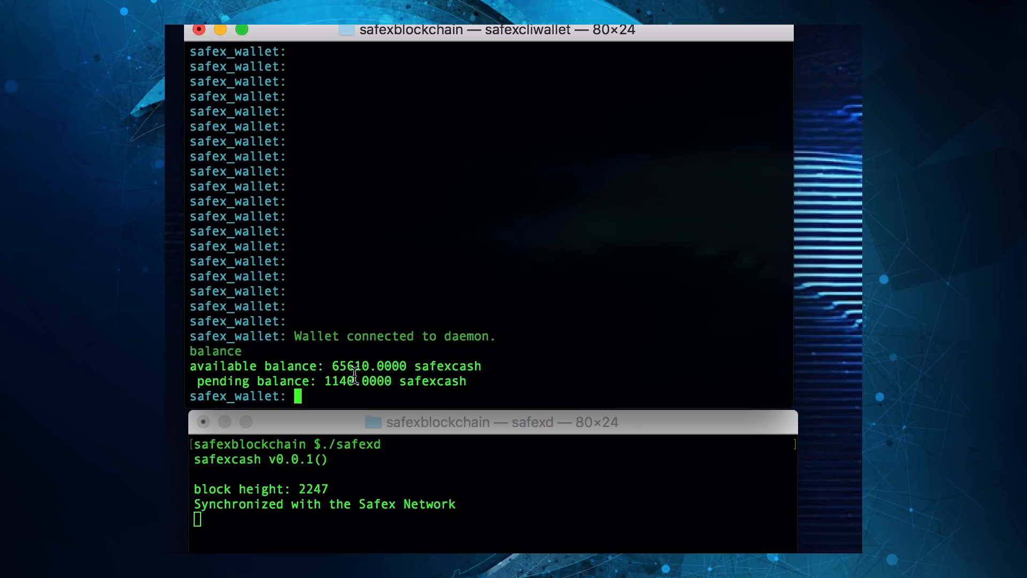
{"action": "mouse_move", "coordinate": [424, 356]}
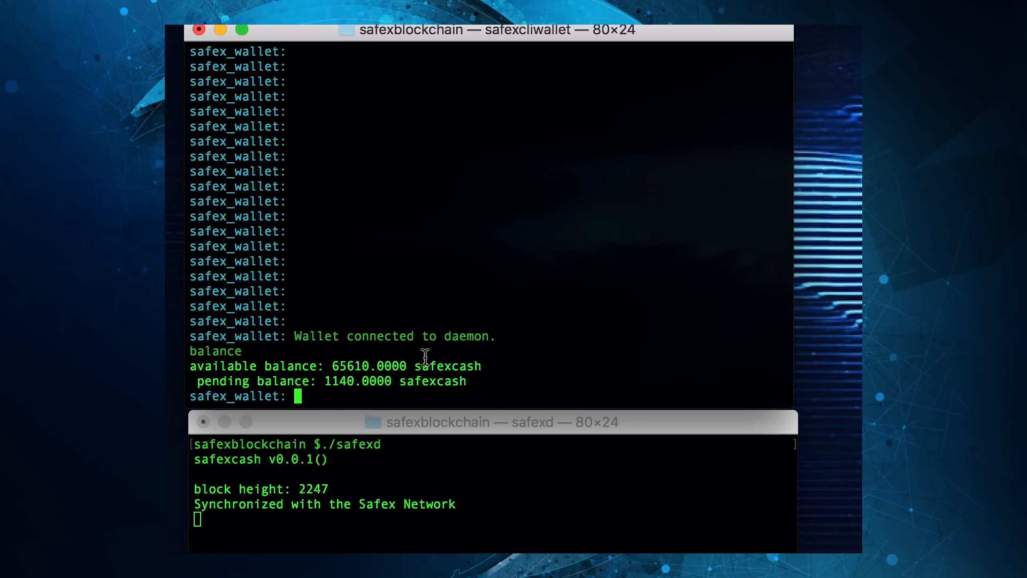
- Run safex_miner in the wallet so safexd reports one miner thread
{"action": "type", "text": "safex_miner"}
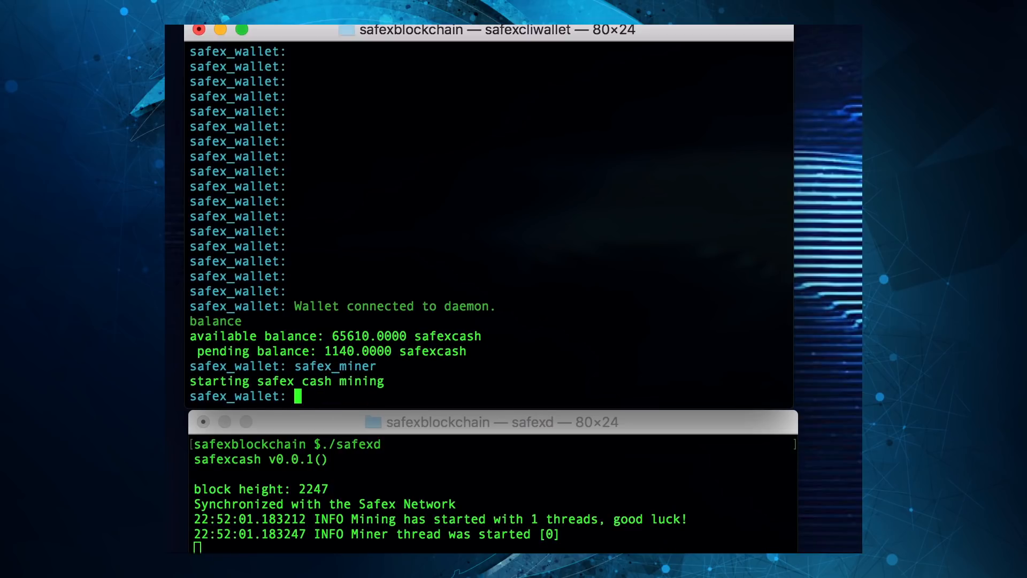
{"action": "mouse_move", "coordinate": [494, 442]}
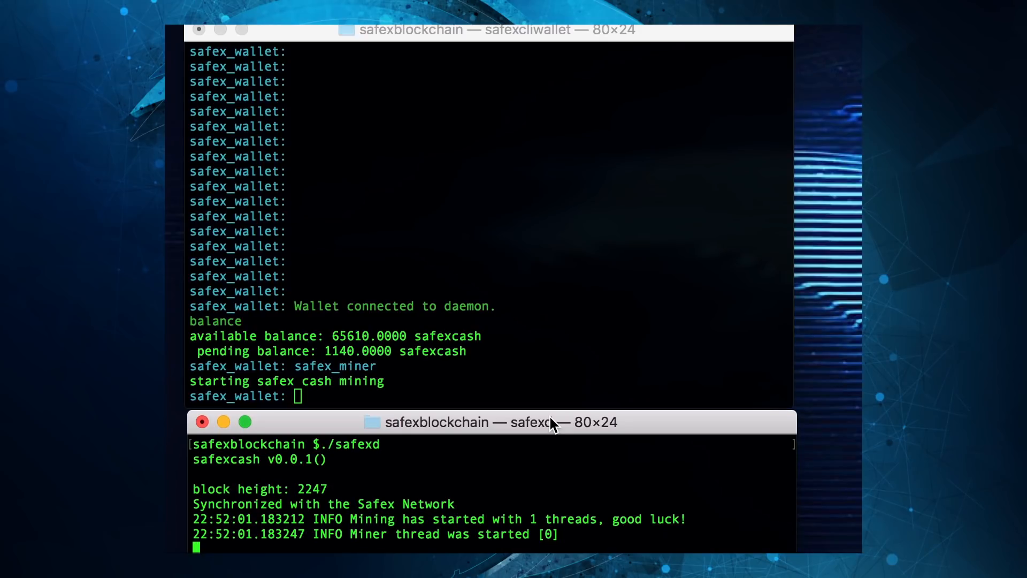
{"action": "mouse_move", "coordinate": [541, 354]}
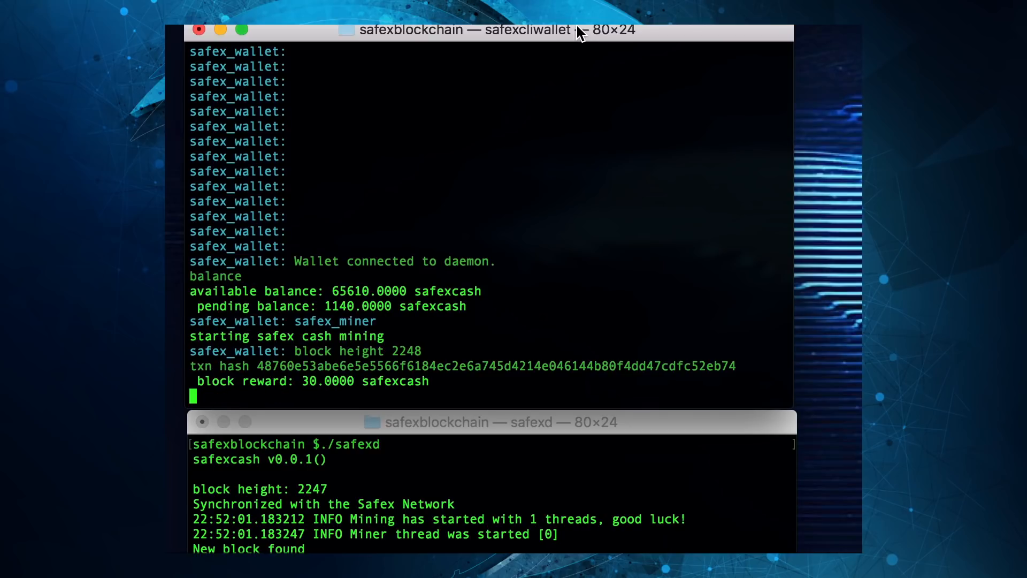
{"action": "mouse_move", "coordinate": [636, 345]}
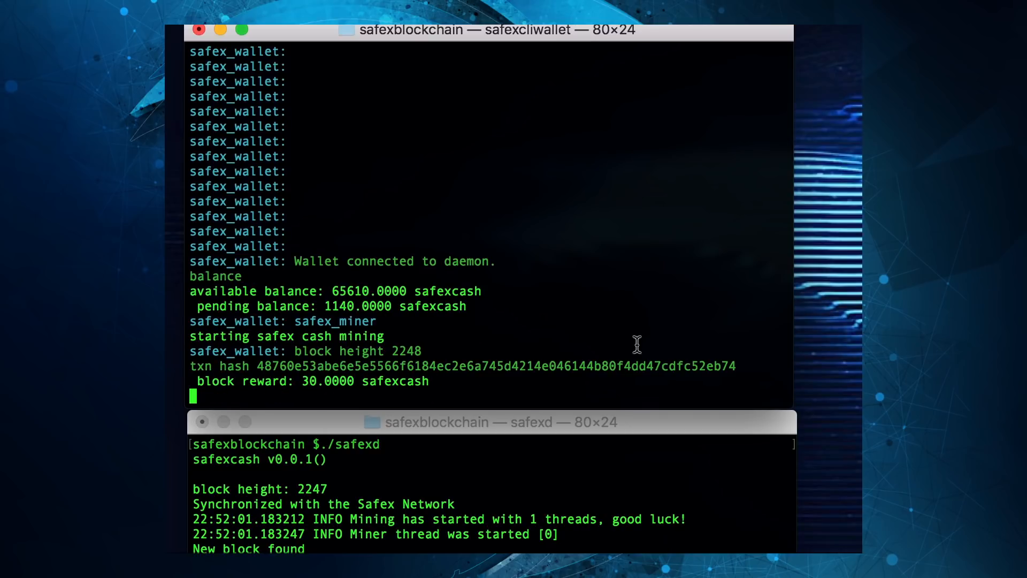
{"action": "mouse_move", "coordinate": [715, 309]}
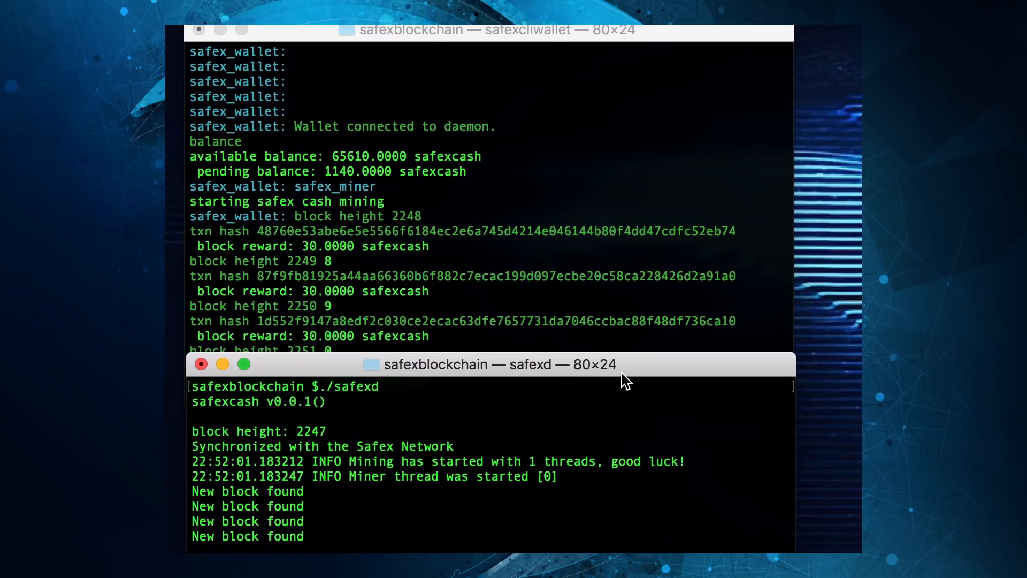
{"action": "mouse_move", "coordinate": [567, 375]}
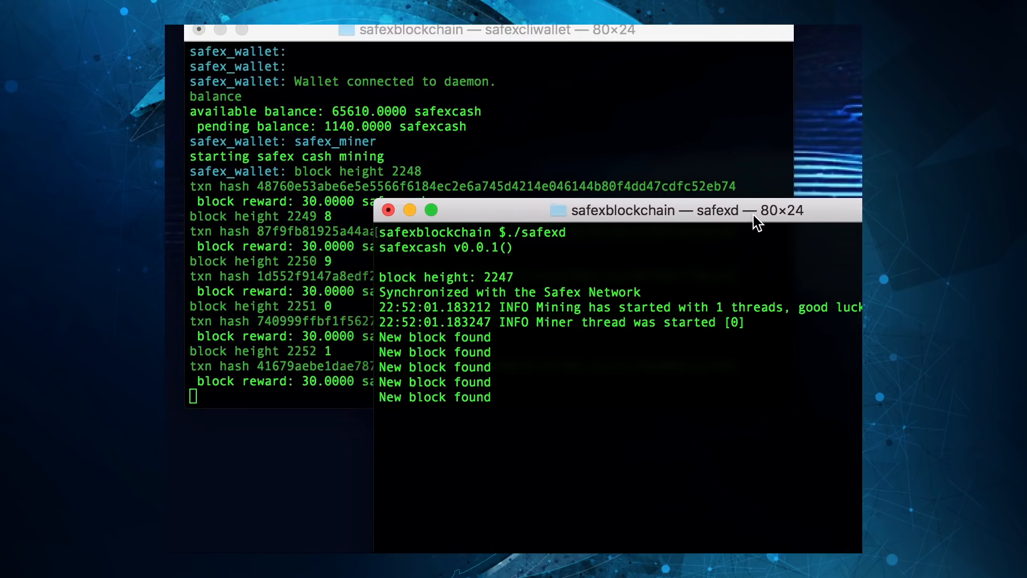
{"action": "mouse_move", "coordinate": [731, 219]}
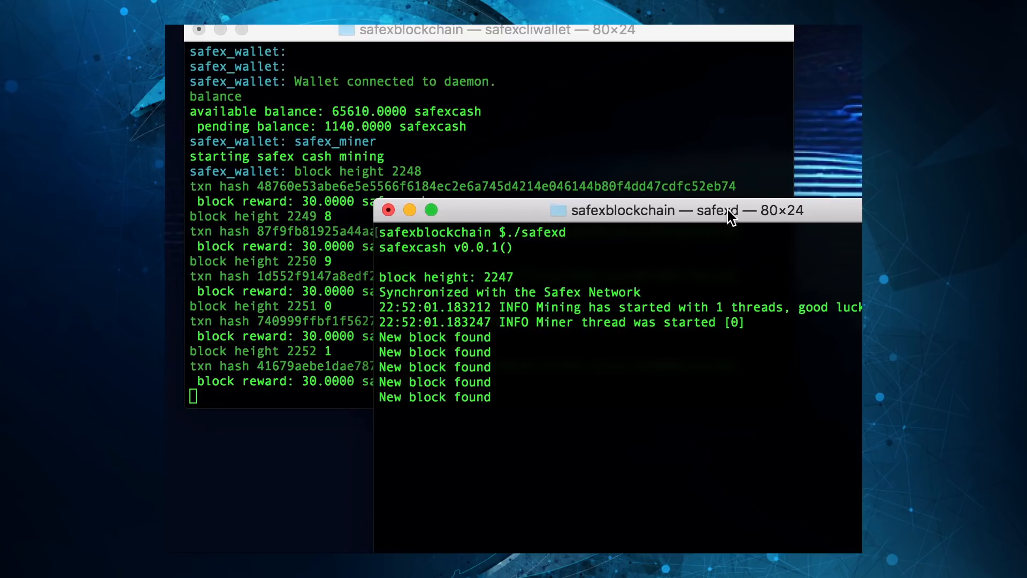